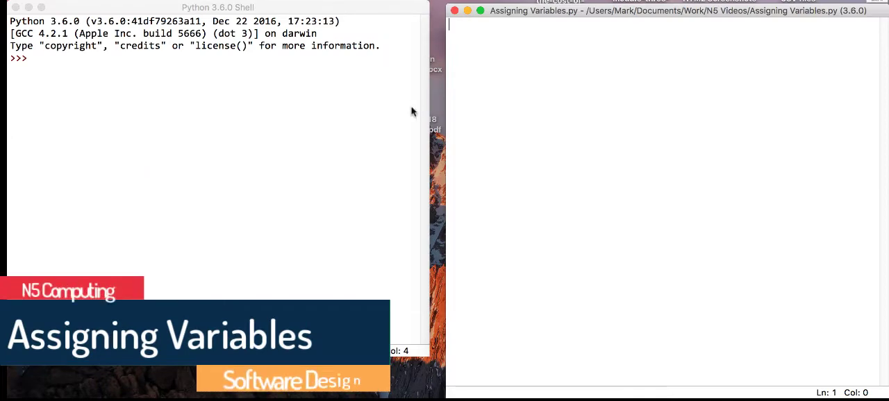
pyautogui.moveTo(530, 125)
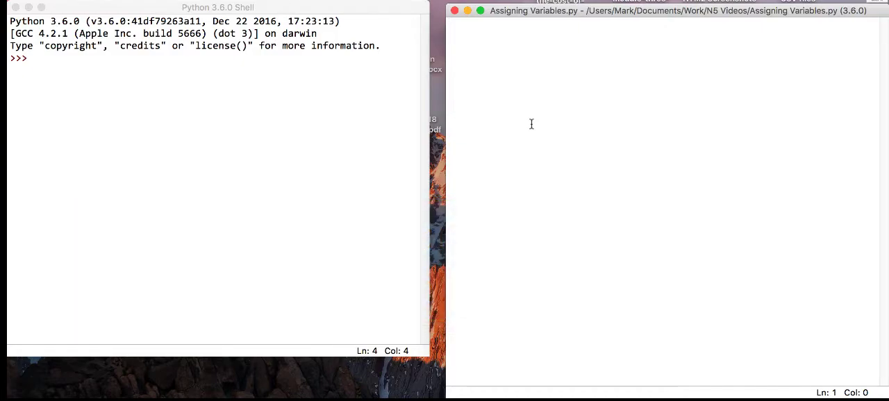
# - Declare number1 = 5 and number2 = 8 in the script and save it
pyautogui.write('numbe1')
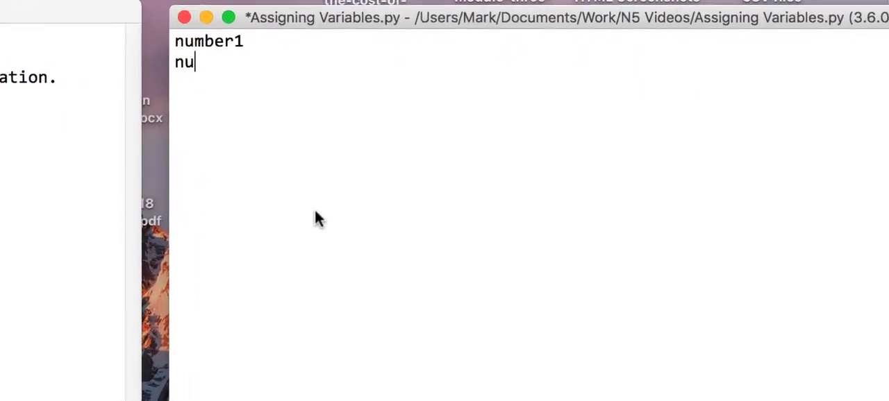
pyautogui.write('mber2')
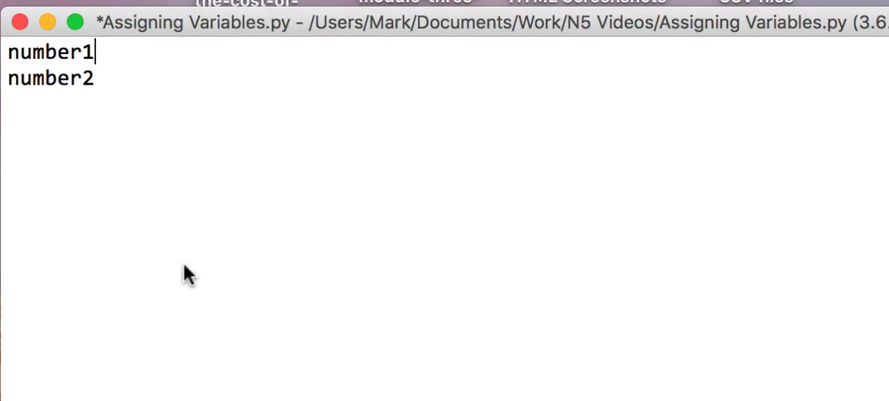
pyautogui.write('= 8')
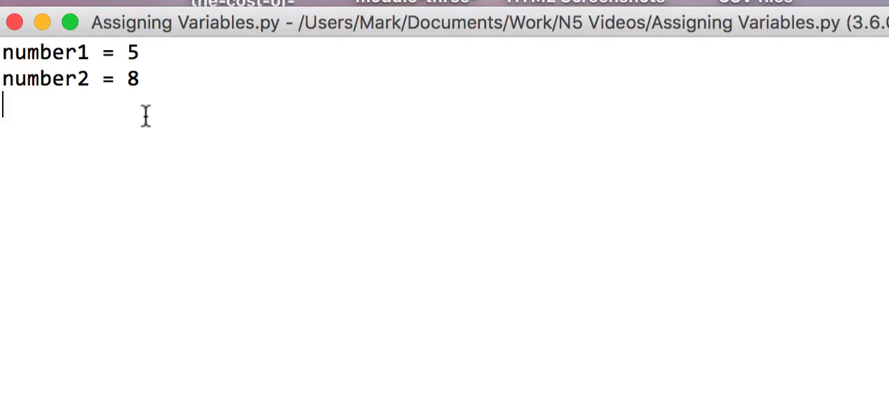
pyautogui.moveTo(150, 125)
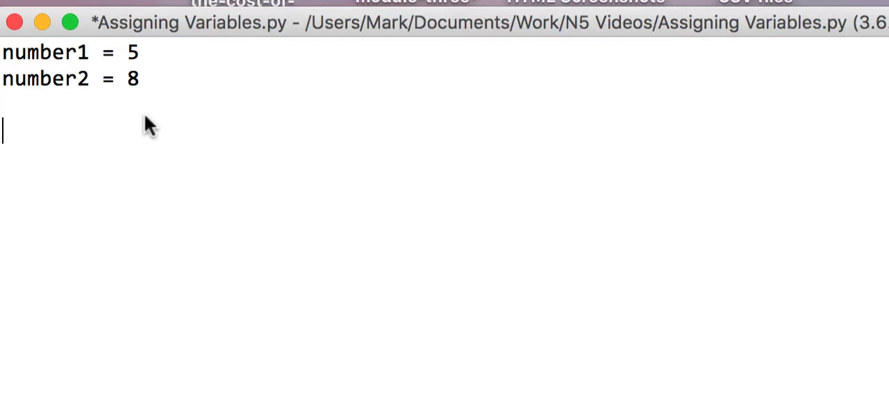
# - Add a '#string variables' comment followed by pupilname = "Mr Hay"
pyautogui.write('#string var')
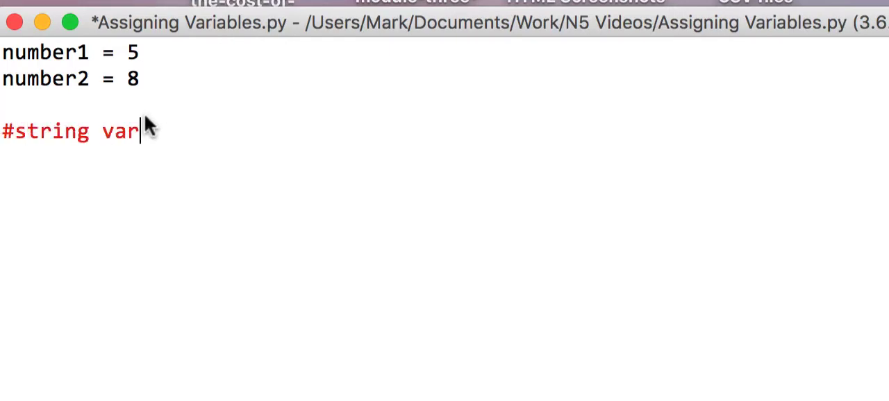
pyautogui.write('iables')
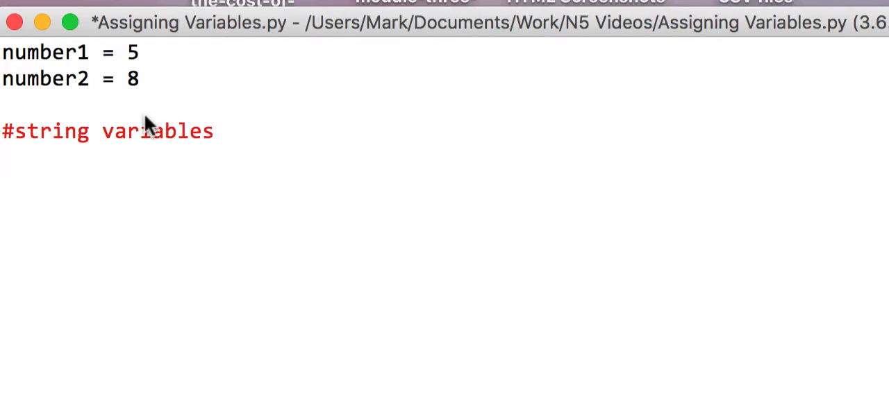
pyautogui.write('pupilname =')
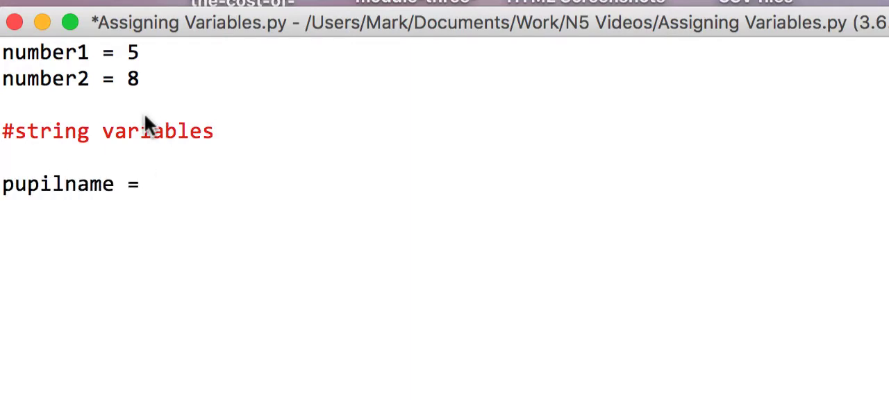
pyautogui.write('"Mr Hay')
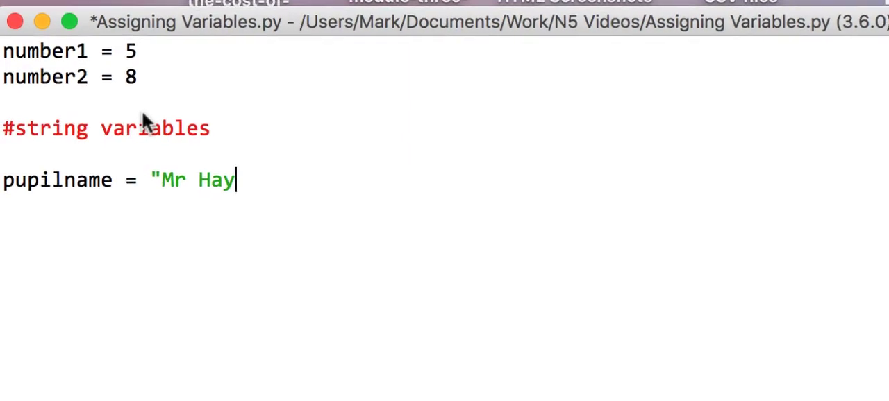
pyautogui.write('"')
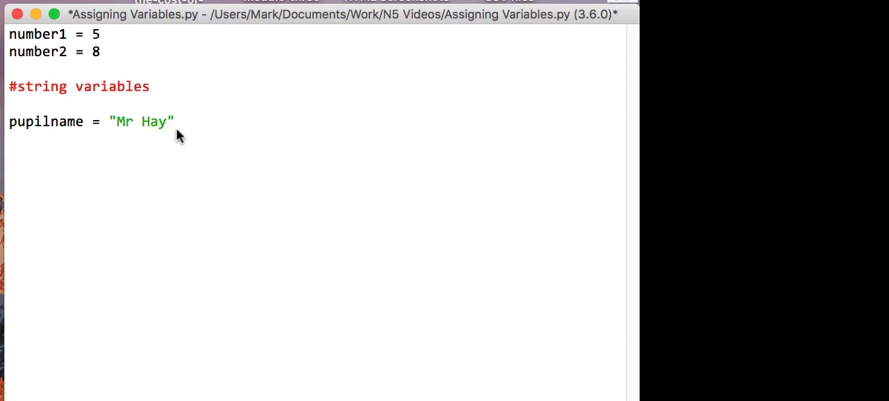
# - Add a '#real numbers' section with pi = 3.14 and price = 12.99
pyautogui.write('#real number')
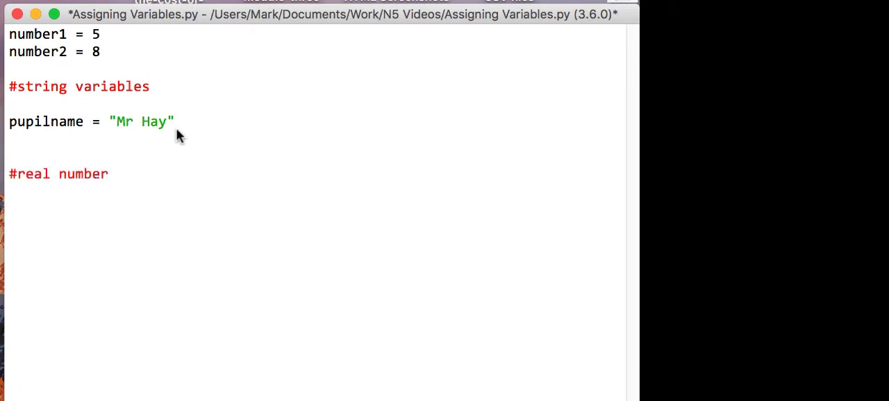
pyautogui.write('s')
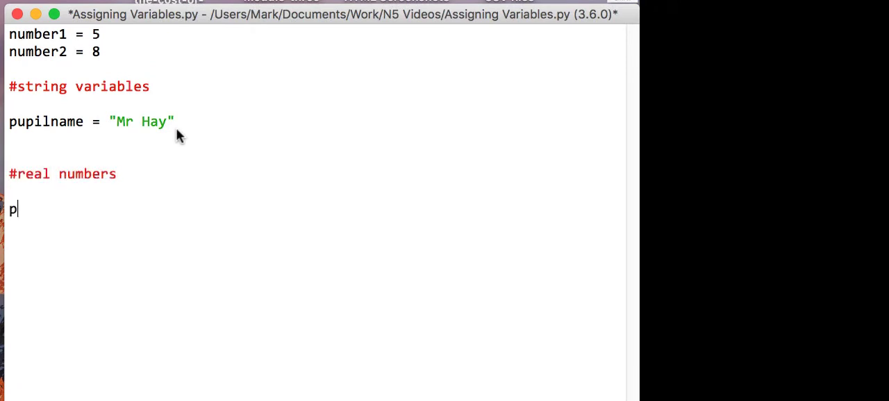
pyautogui.write('i = 3.14')
pyautogui.write('price')
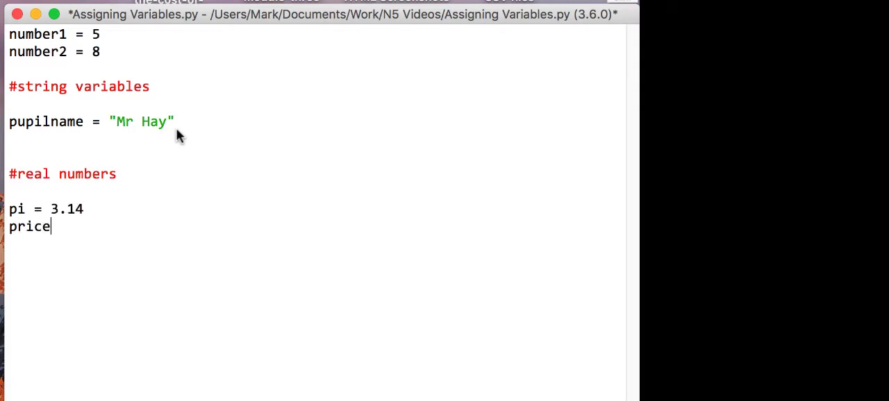
pyautogui.write('= 12.9')
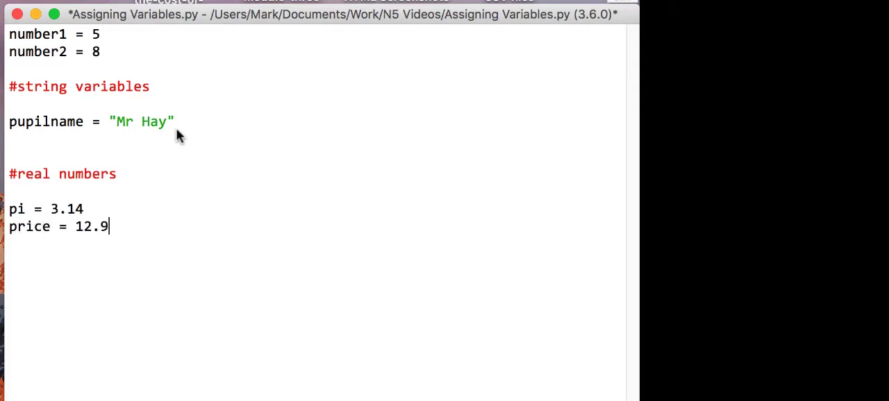
pyautogui.write('9')
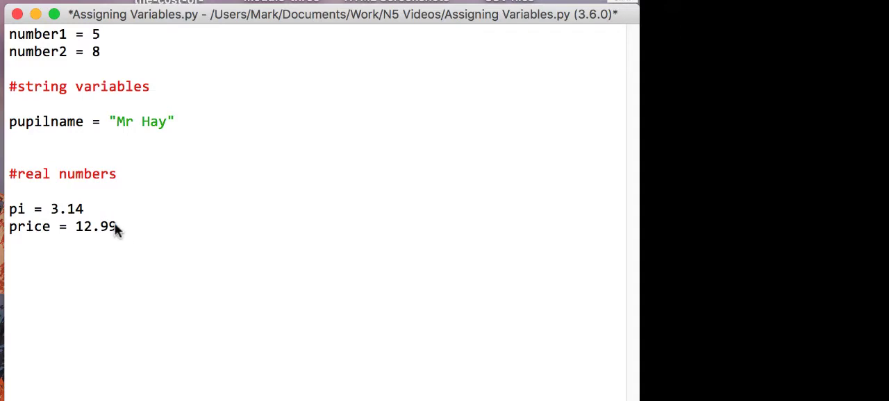
pyautogui.moveTo(144, 233)
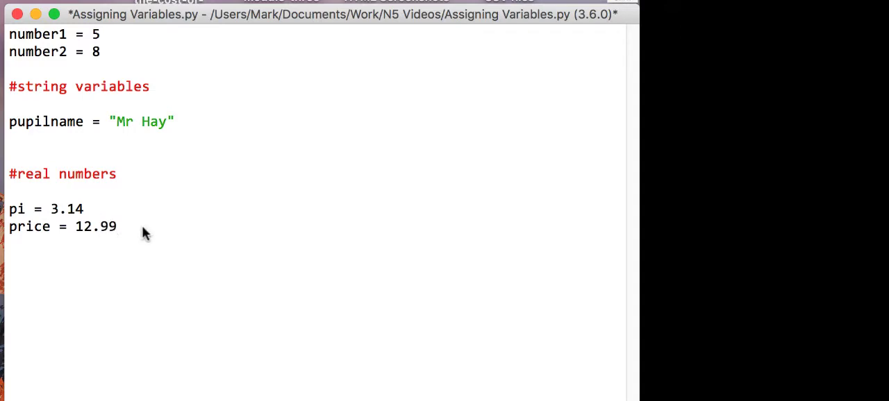
pyautogui.press('Return')
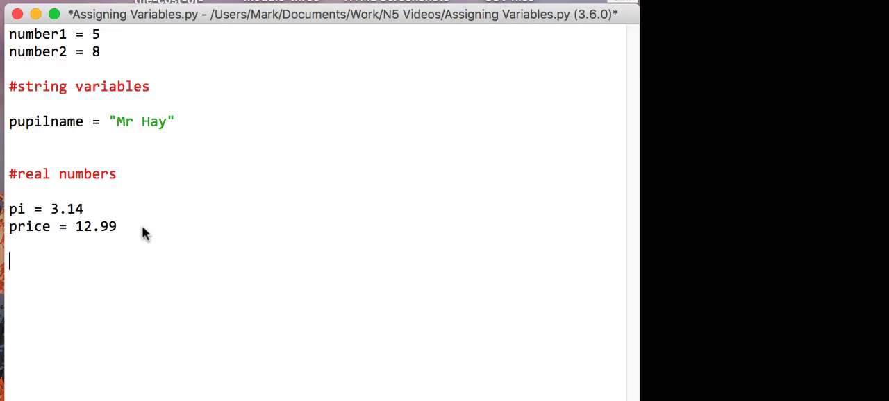
# - Add a '#Boolean Values' section with found = False and testpass = True
pyautogui.write('#')
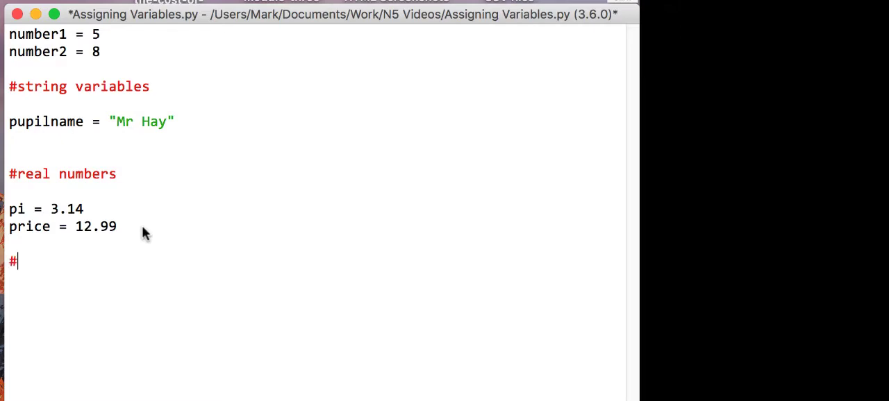
pyautogui.write('Boolean V')
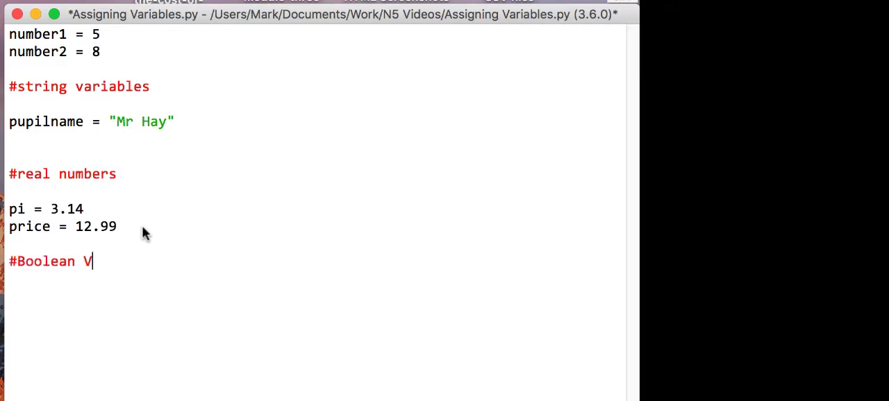
pyautogui.write('alues')
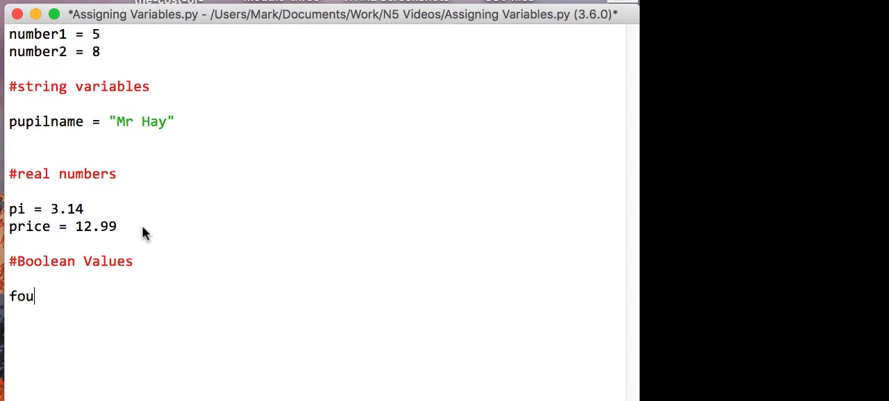
pyautogui.write('nd = False')
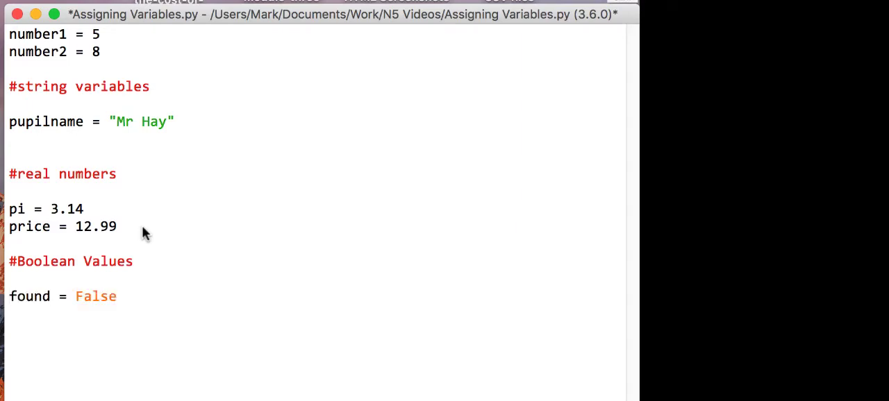
pyautogui.write('pass')
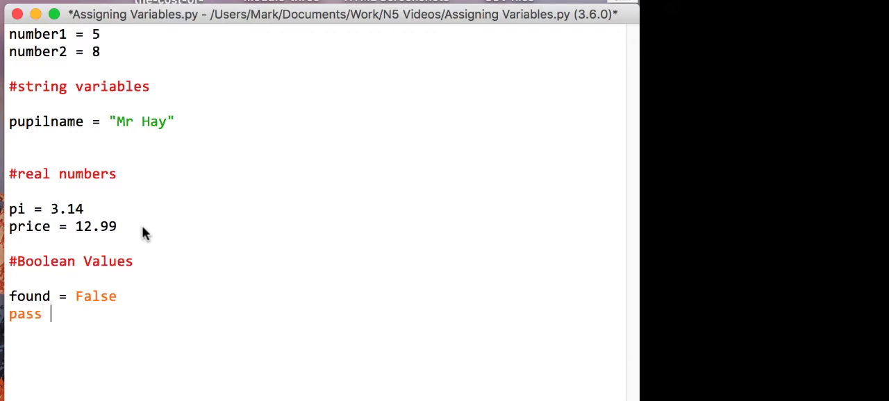
pyautogui.write('=')
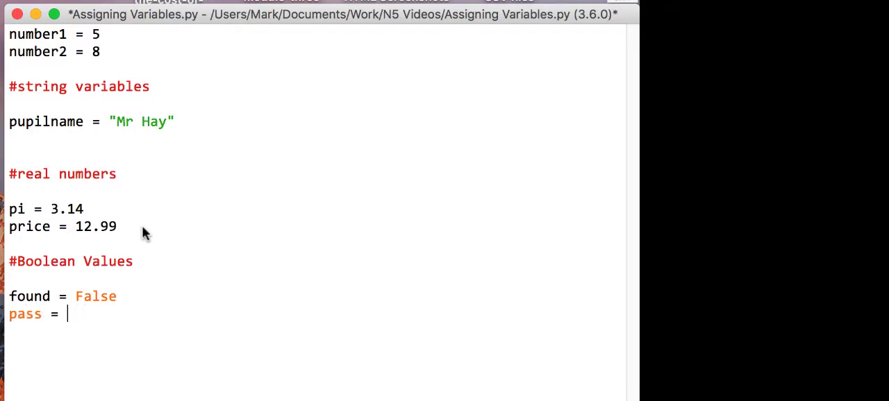
pyautogui.write('true')
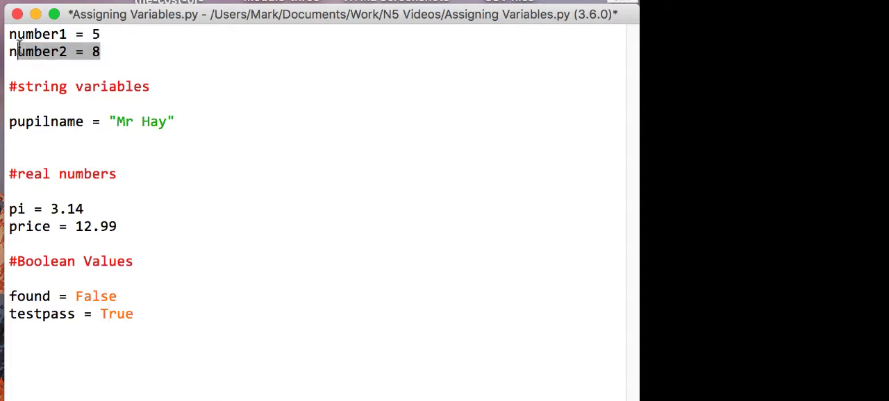
# - Head the script with an '#Integer Variables' comment above the integer declarations
pyautogui.press('Return')
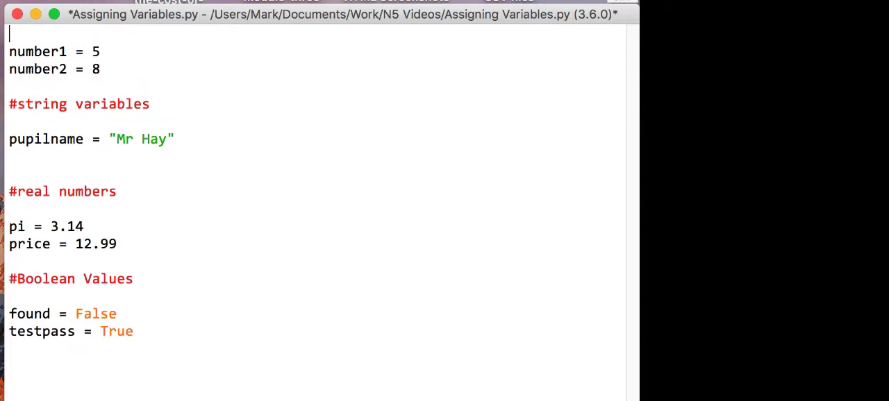
pyautogui.write('#Integer')
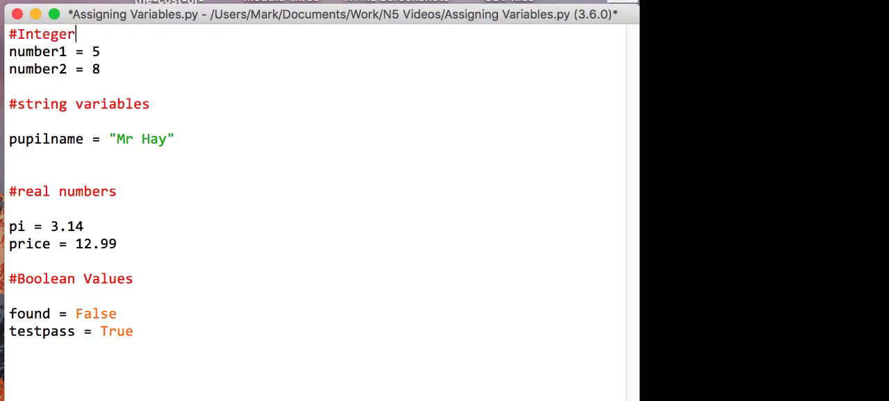
pyautogui.write('Variables')
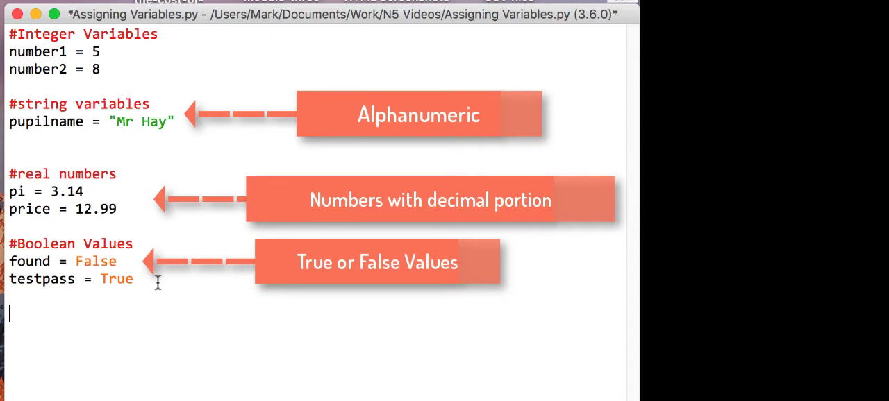
# - Add an '#Arrays' section with marks = [1,5,2,8,5,7]
pyautogui.write('#a')
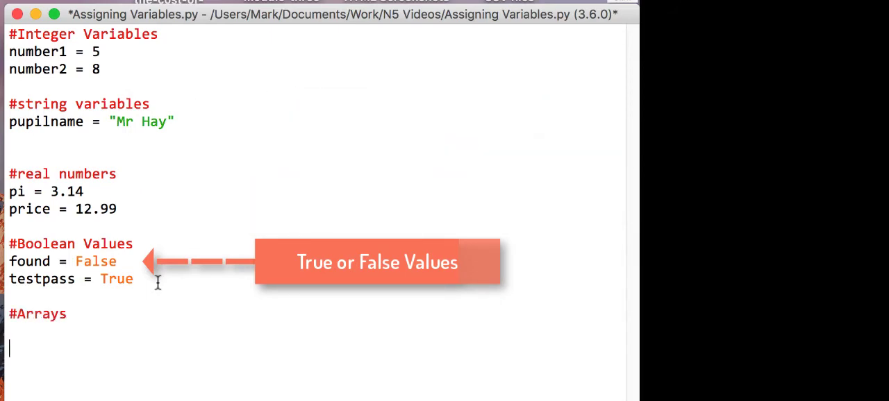
pyautogui.write('marks')
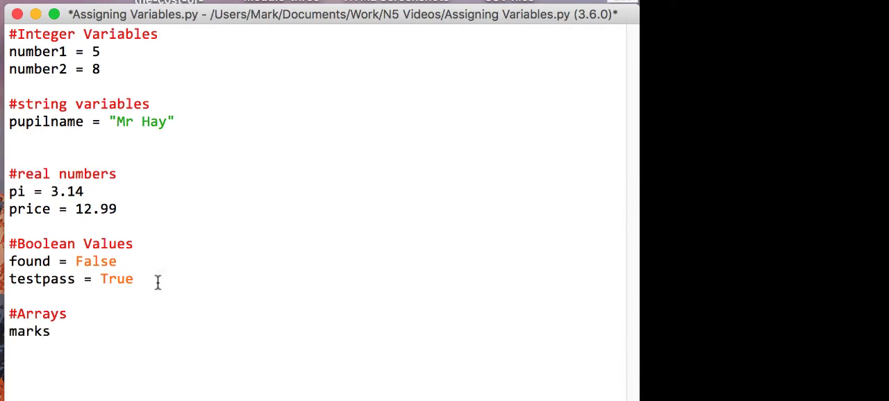
pyautogui.write('= [')
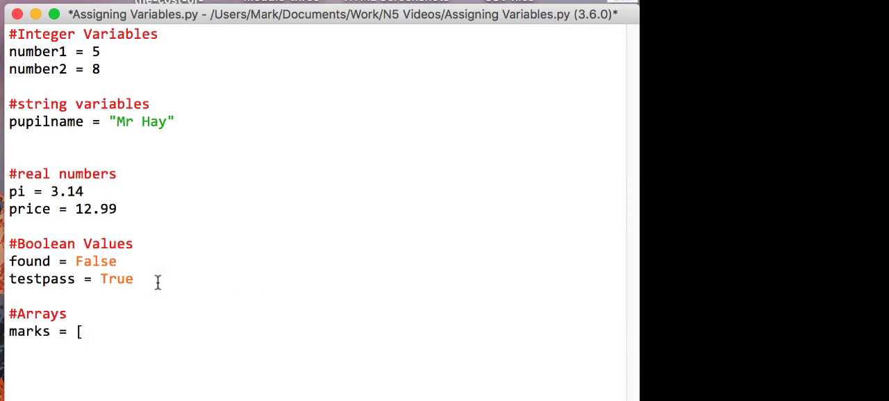
pyautogui.write('1,')
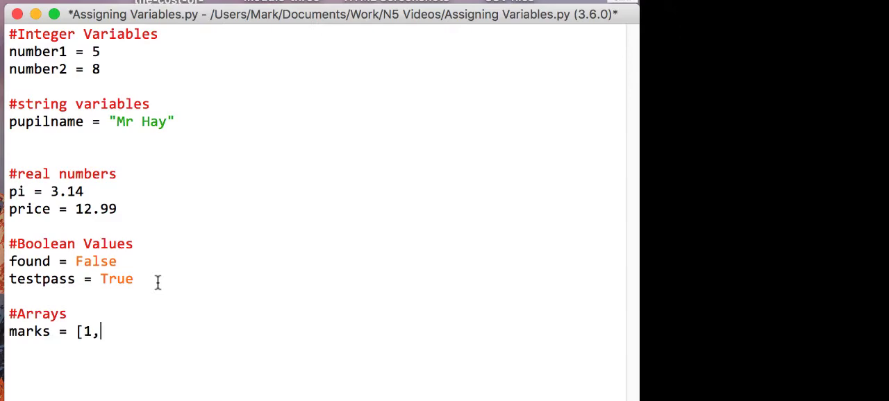
pyautogui.write('5,2,8,5')
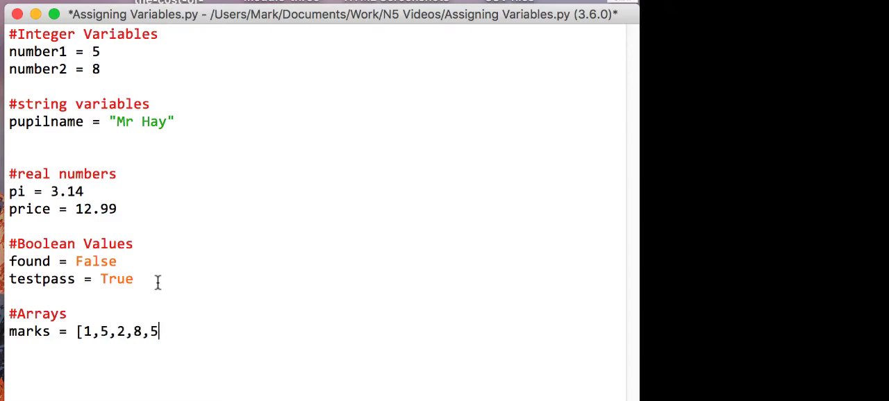
pyautogui.write(',7')
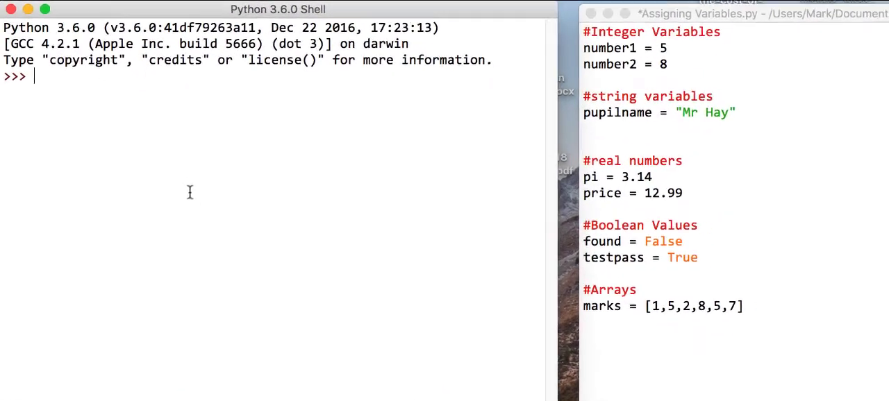
# - In the shell, assign number1 = 10 and number2 = 5
pyautogui.write('nuber')
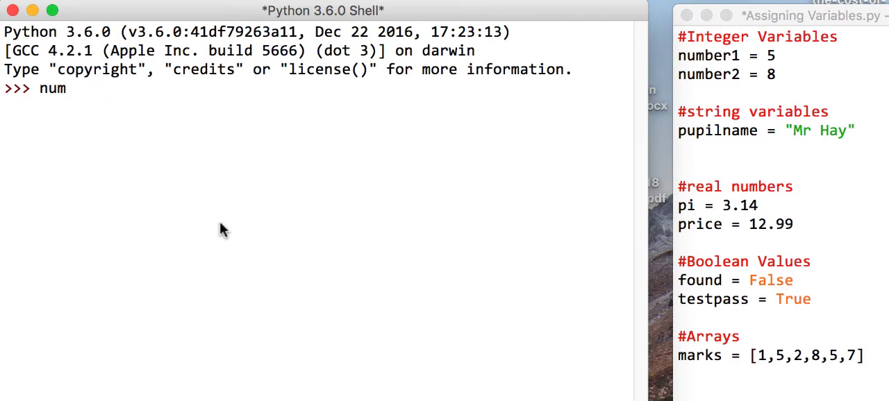
pyautogui.write('ber1 = 10')
pyautogui.write('number')
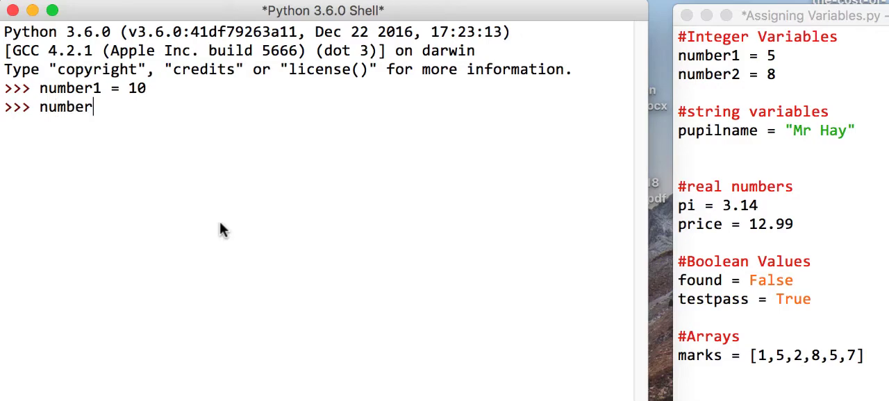
pyautogui.write('2 = 5')
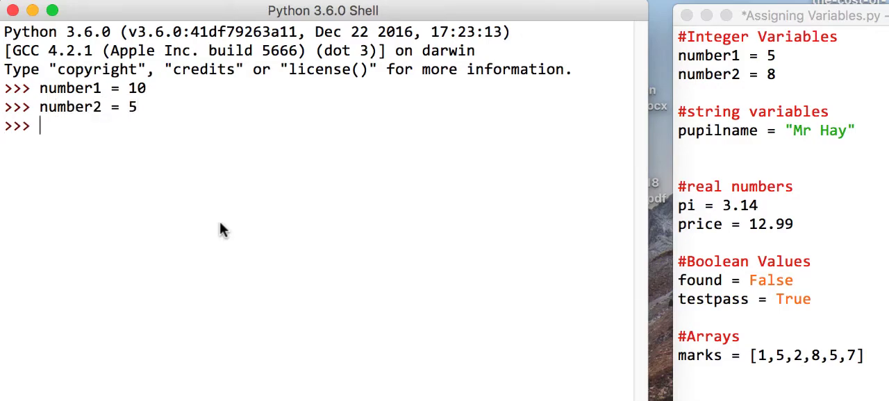
# - Print number1 and number2 in the shell, showing 10 and 5
pyautogui.write('print')
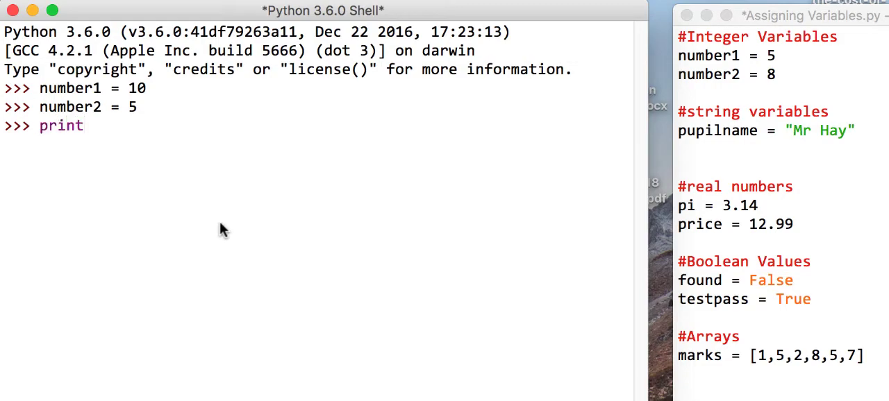
pyautogui.write('(number')
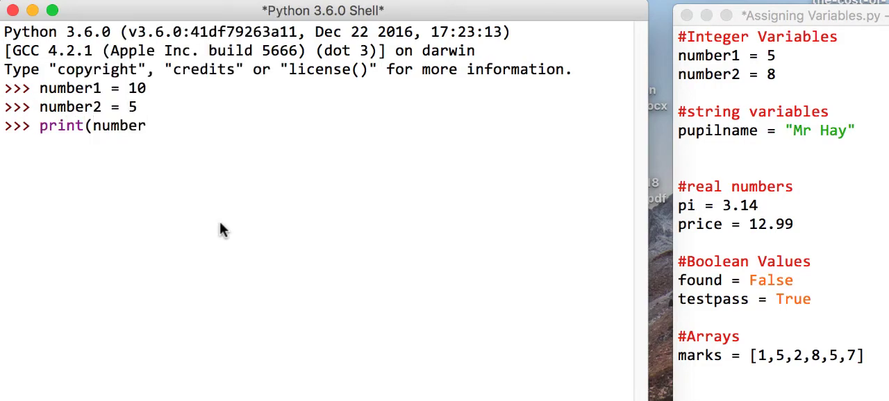
pyautogui.write('1)')
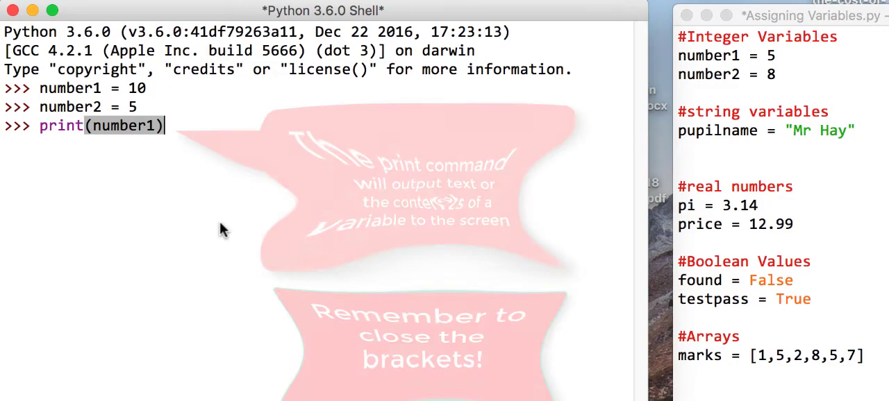
pyautogui.press('Return')
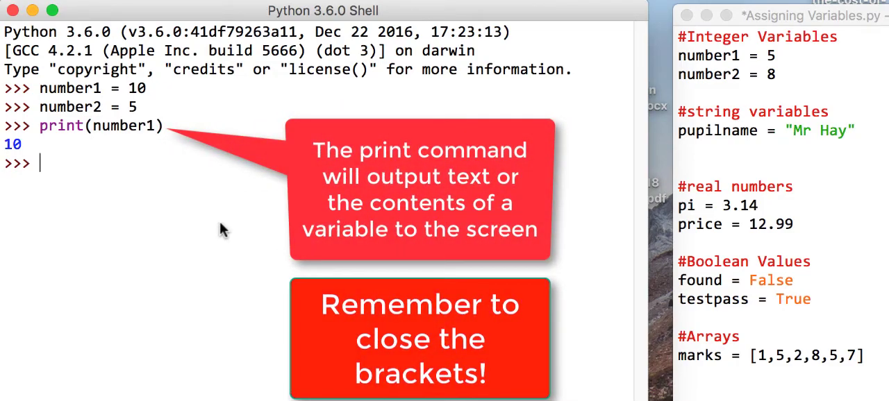
pyautogui.write('print(number2')
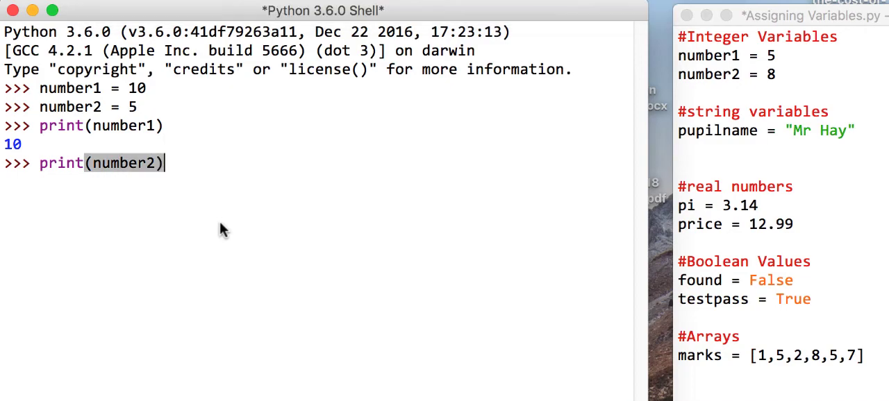
pyautogui.press('Return')
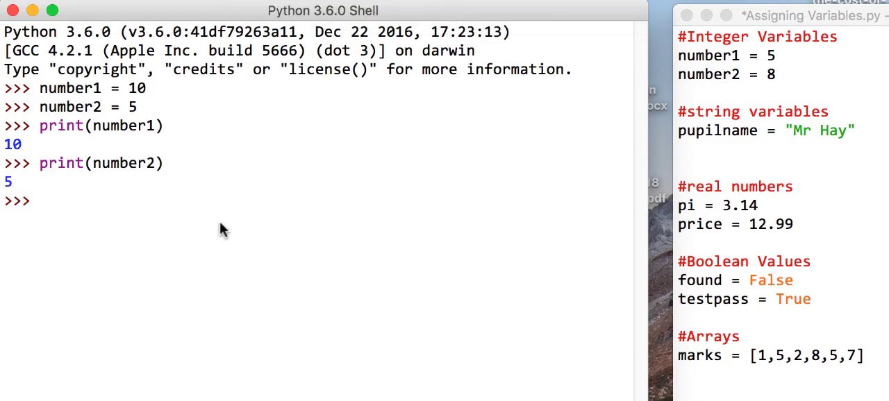
pyautogui.write('number1 = 15')
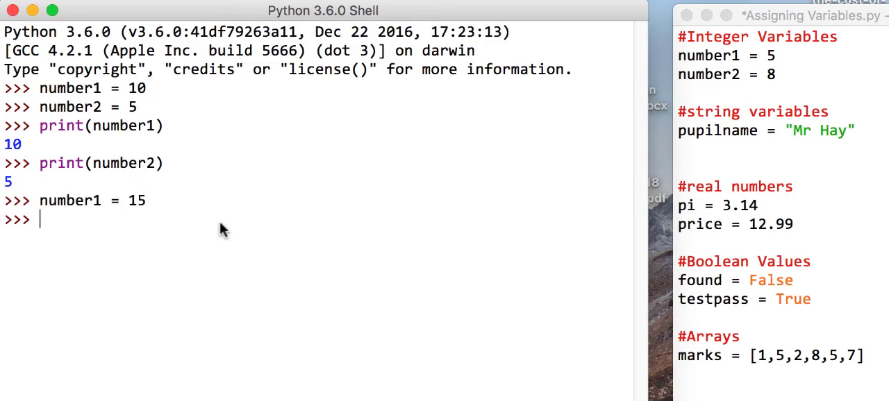
# - Print number1 as 15, then set number1 = number2 and print it, showing 5
pyautogui.write('print(number1')
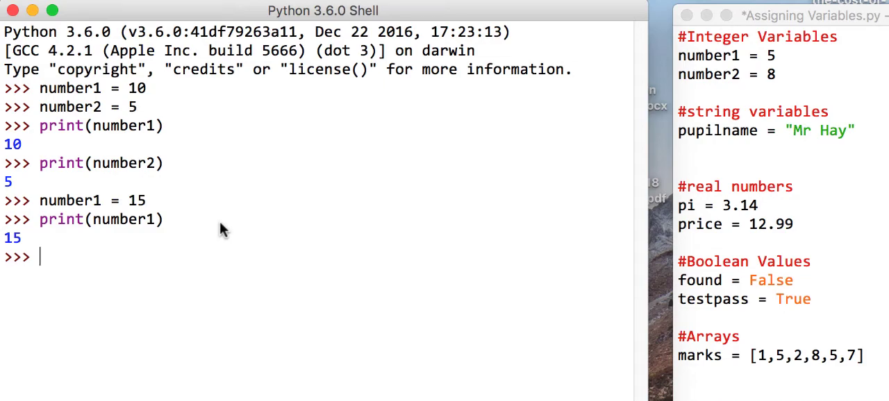
pyautogui.write('number1 =')
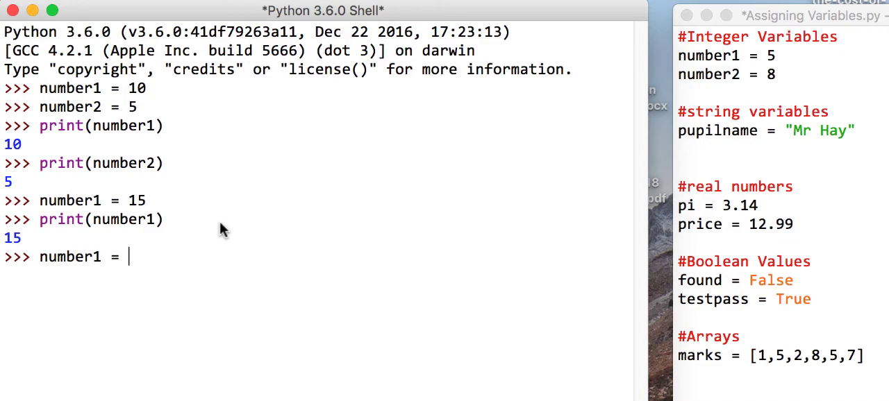
pyautogui.write('number1')
pyautogui.write('pr')
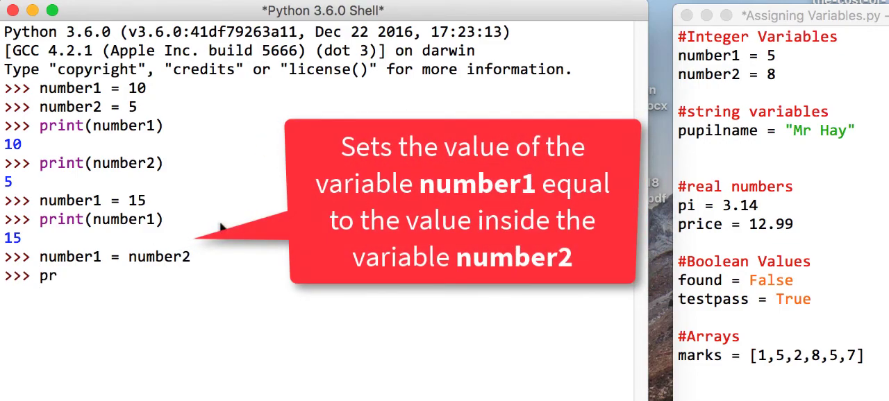
pyautogui.write('int(number1')
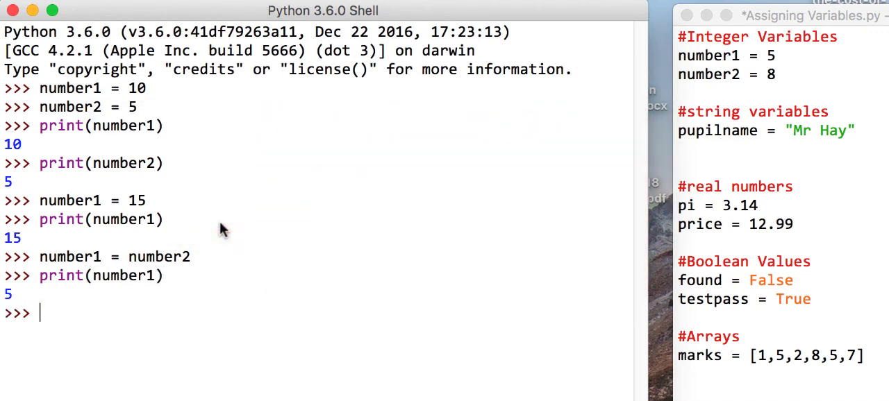
pyautogui.moveTo(76, 266)
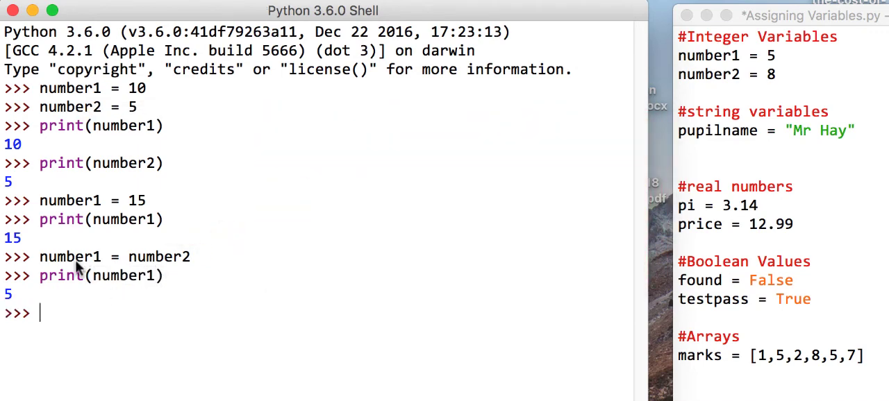
pyautogui.moveTo(179, 259)
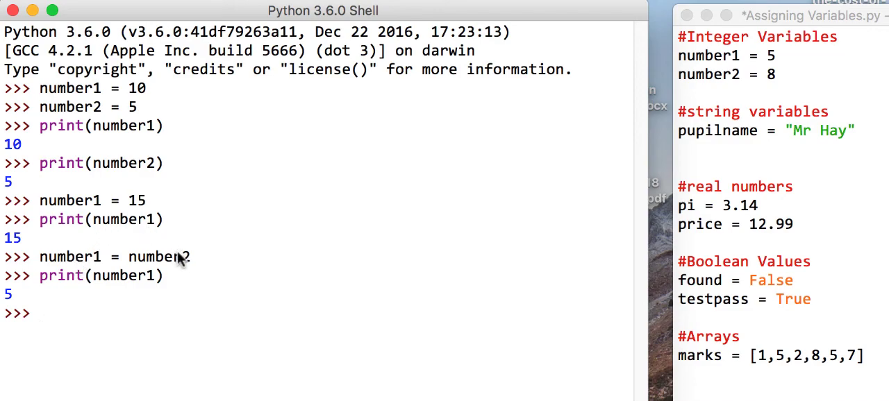
pyautogui.moveTo(52, 326)
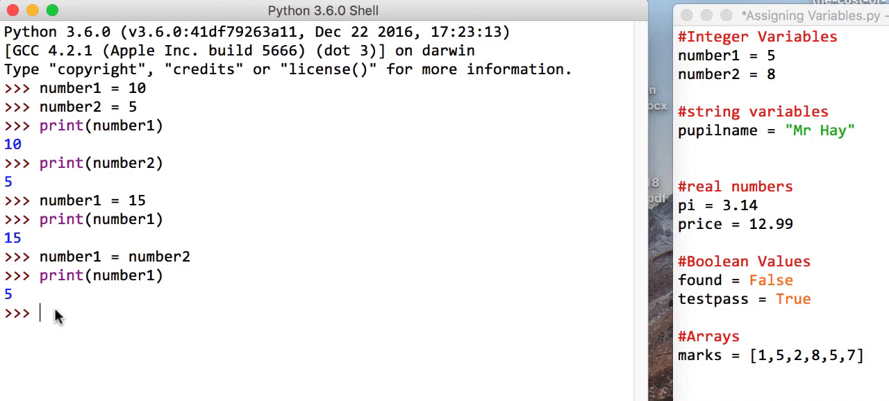
pyautogui.moveTo(93, 325)
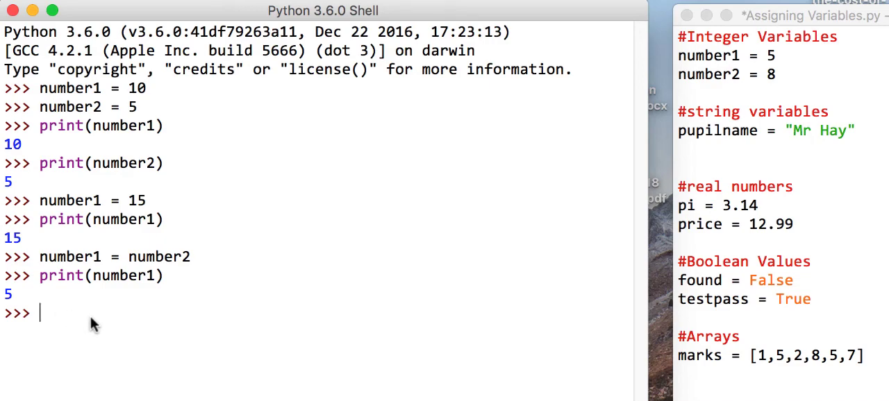
# - Assign pupilname = "Matthew" in the shell and begin printing pupilname
pyautogui.write('pupilname =')
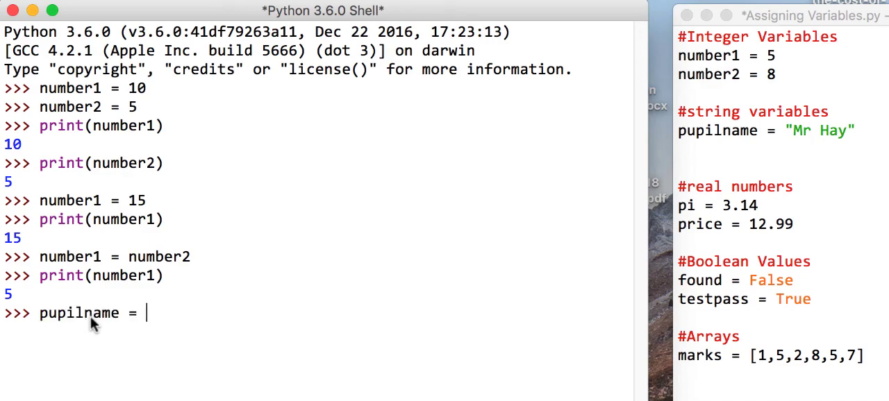
pyautogui.write('"Mat')
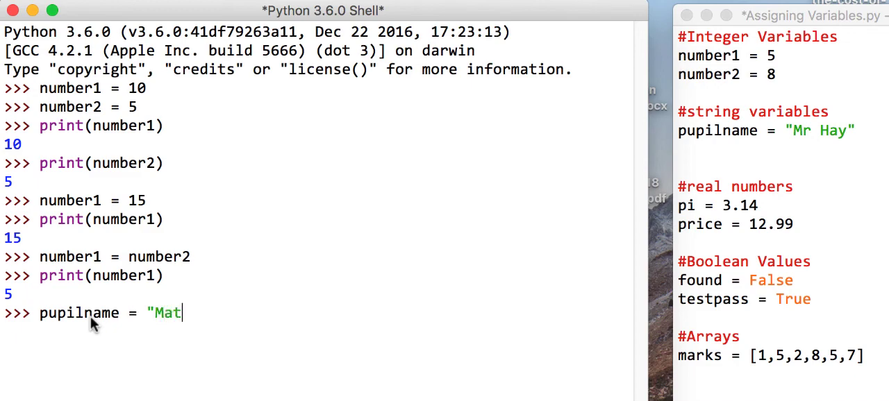
pyautogui.write('thew')
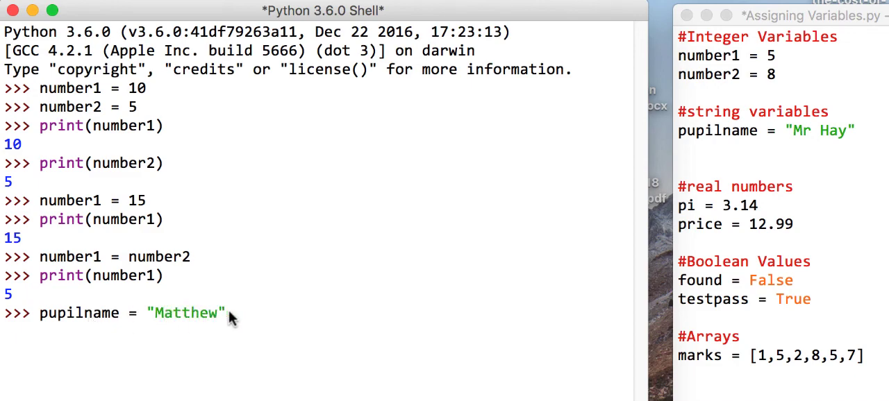
pyautogui.press('Return')
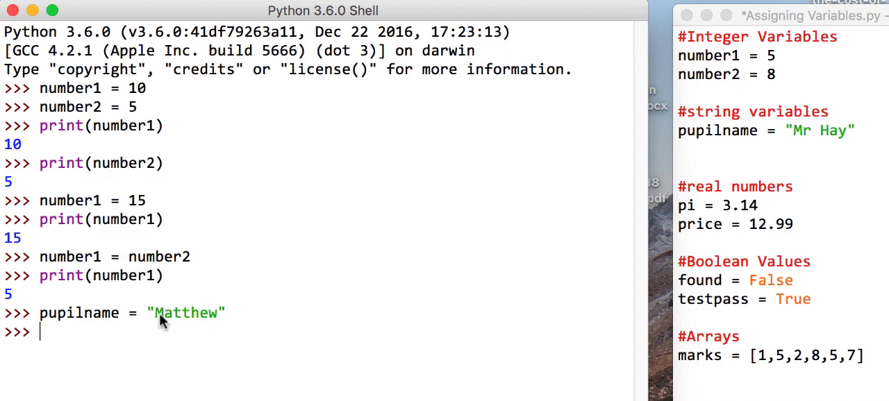
pyautogui.write('print')
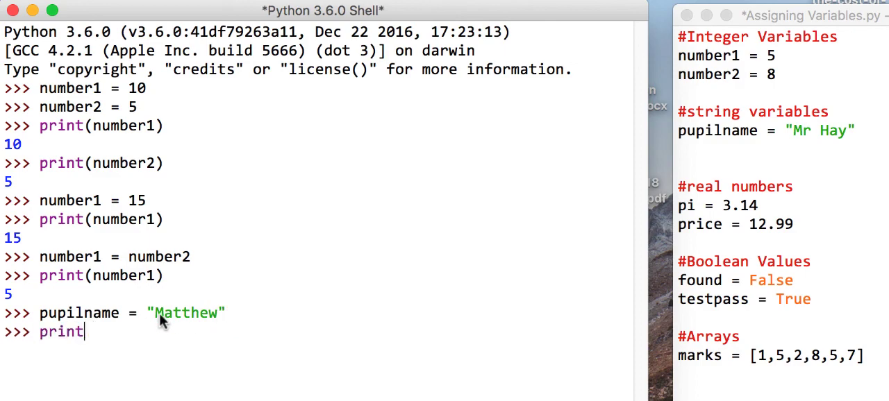
pyautogui.write('(pupilnam')
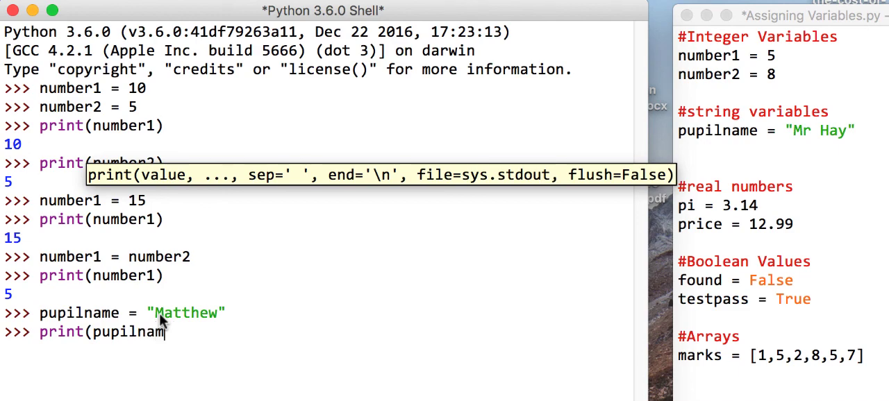